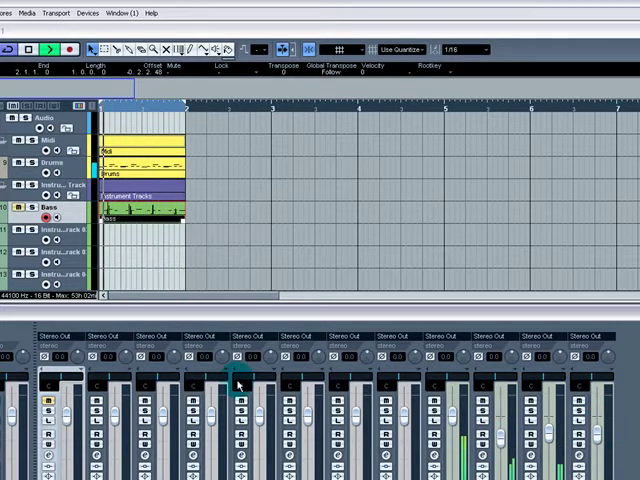
Mute one mixer channel, solo another, and enable automation read on a channel
click(50, 405)
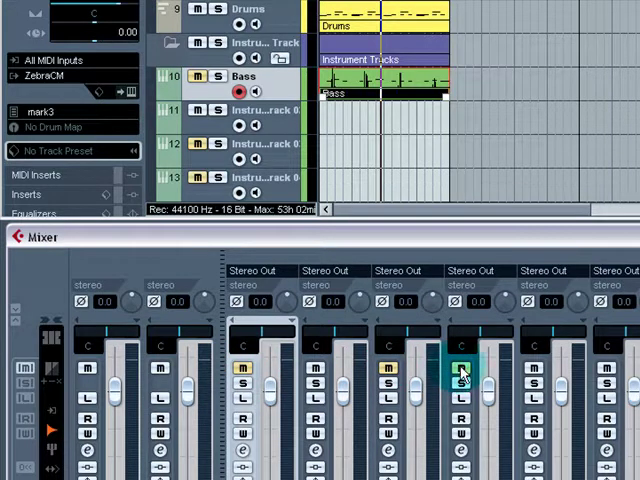
mouse_move(25, 370)
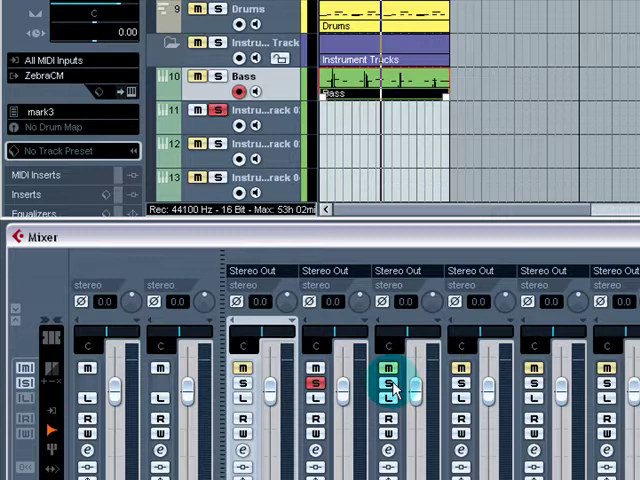
click(605, 385)
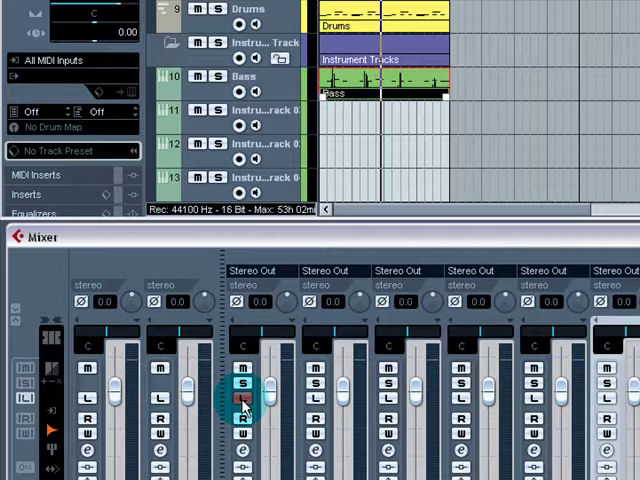
click(241, 389)
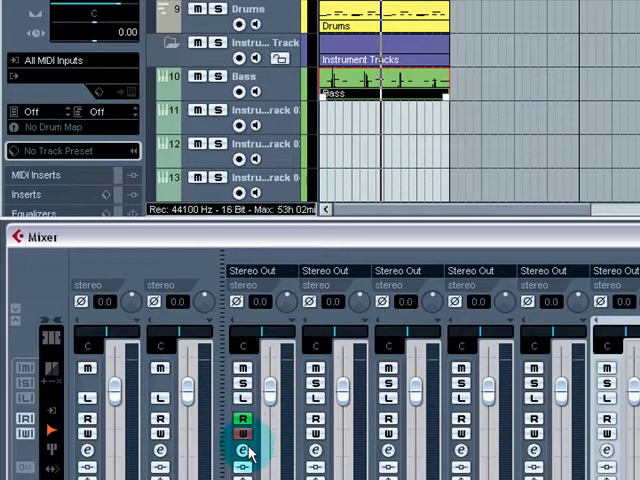
mouse_move(243, 453)
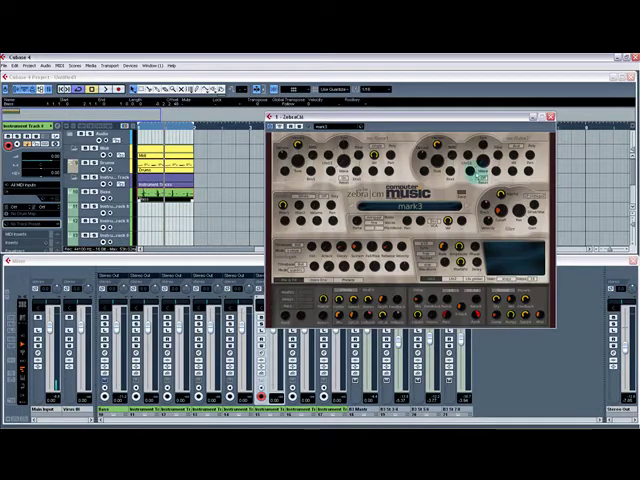
Close the ZebraCM instrument window
click(543, 118)
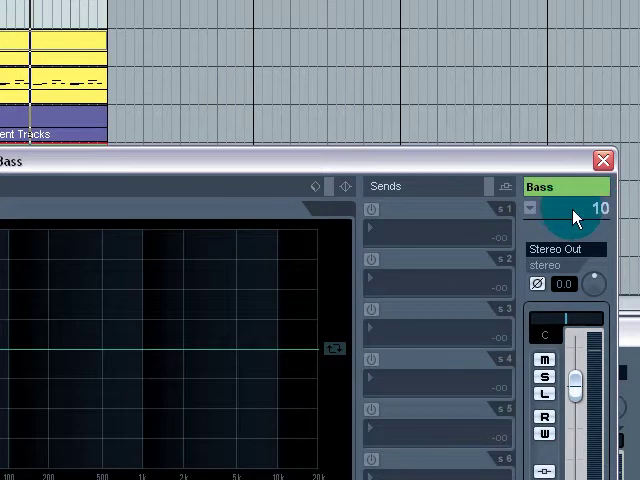
Show the Bass channel editor's track selector list, with Bass selected
click(535, 208)
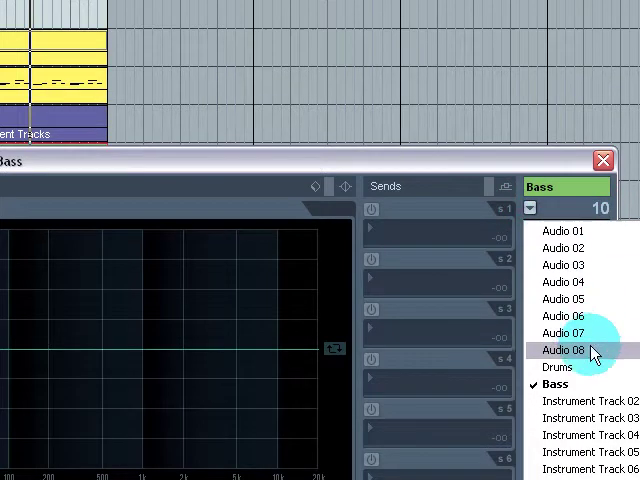
mouse_move(565, 231)
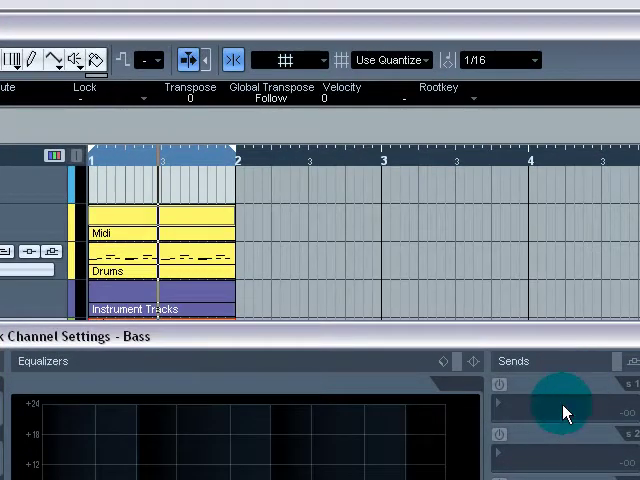
mouse_move(575, 390)
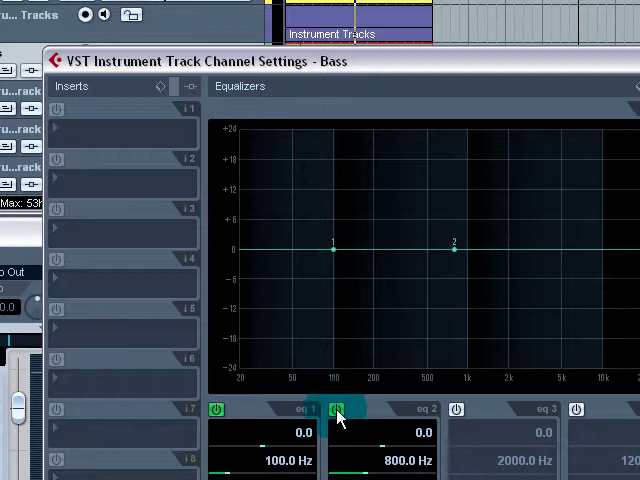
Switch on EQ band 2 and reshape the curve to boost near 789 Hz
click(576, 409)
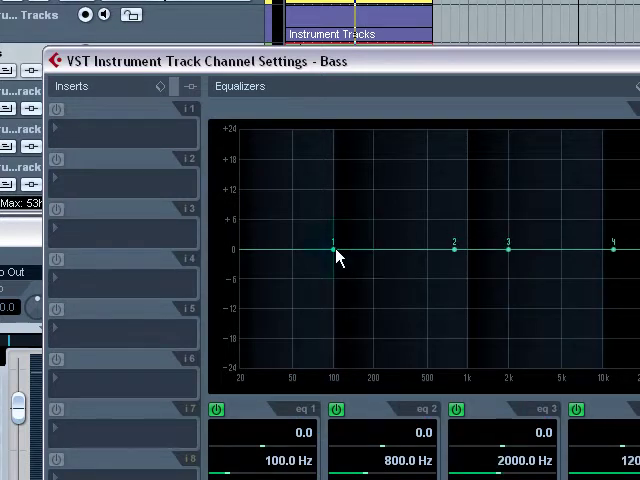
drag(453, 241, 453, 205)
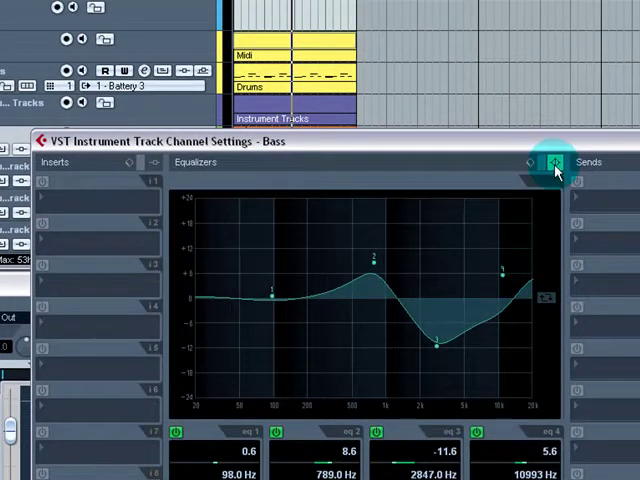
mouse_move(551, 162)
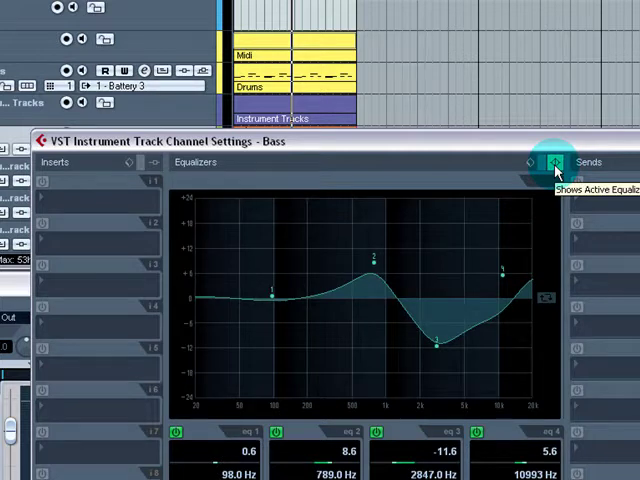
mouse_move(520, 285)
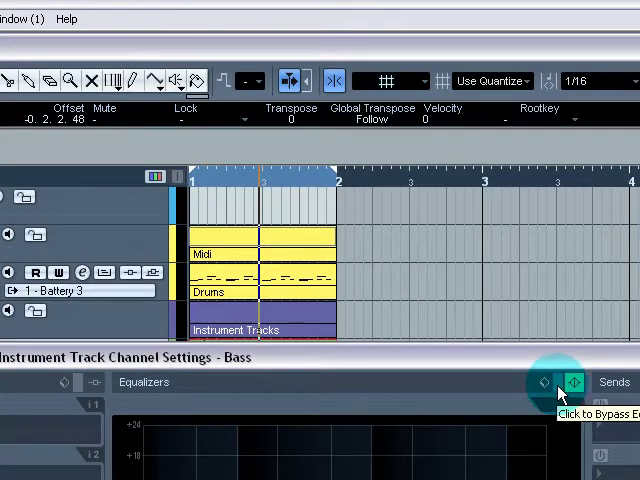
Pick an equalizer preset, then reset the Bass EQ to flat
click(574, 382)
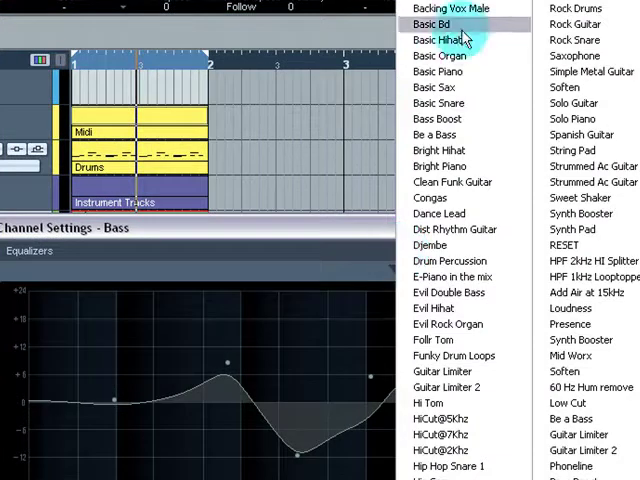
mouse_move(568, 402)
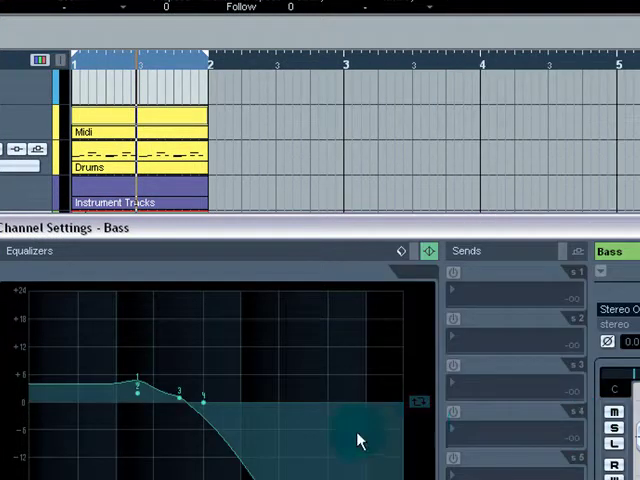
click(428, 250)
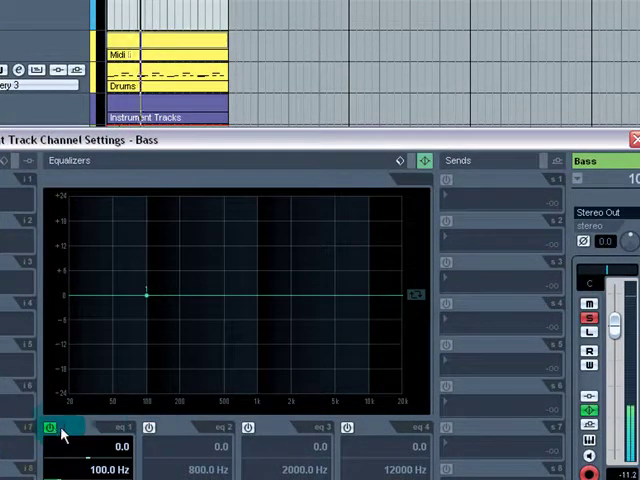
Enable all four EQ bands, cutting band 4 steeply and boosting band 2 near 500 Hz
click(52, 427)
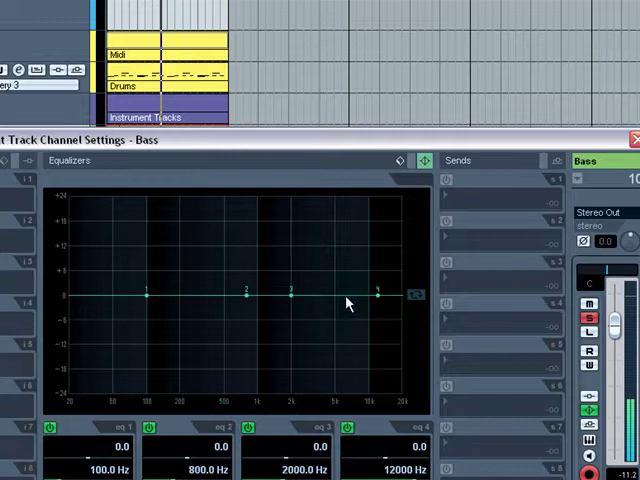
drag(379, 296, 382, 357)
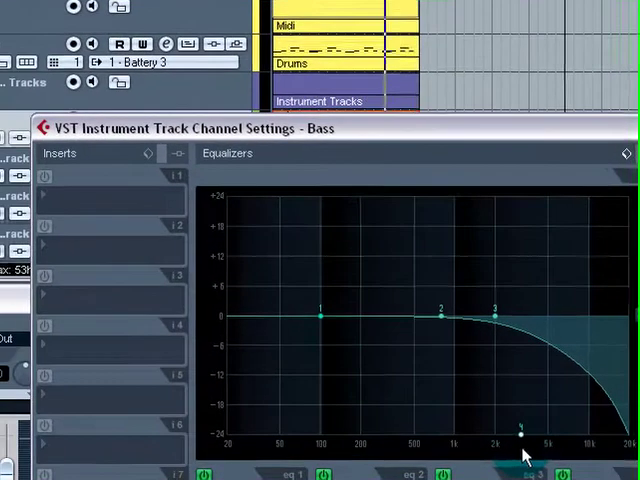
drag(440, 315, 425, 275)
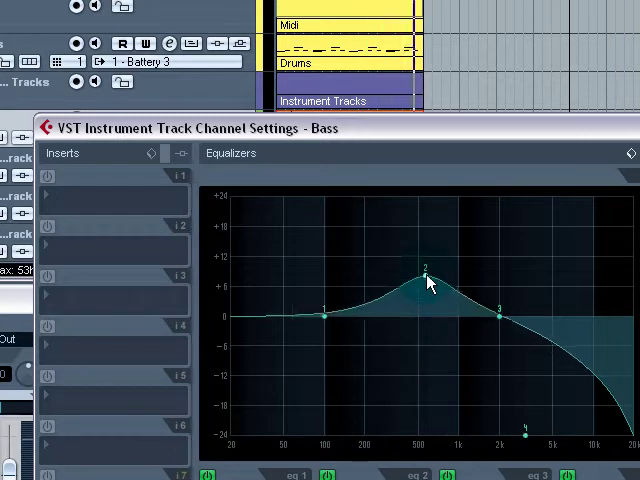
Sweep band 1 through low cuts and boosts, settling on a 5 dB shelf at 100 Hz
drag(324, 313, 287, 327)
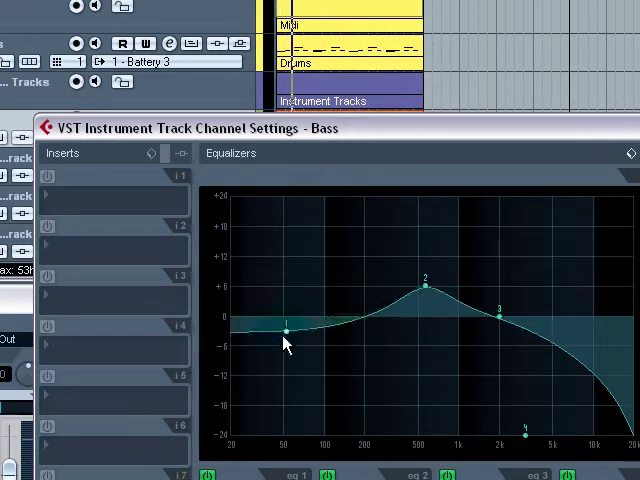
drag(285, 322, 400, 438)
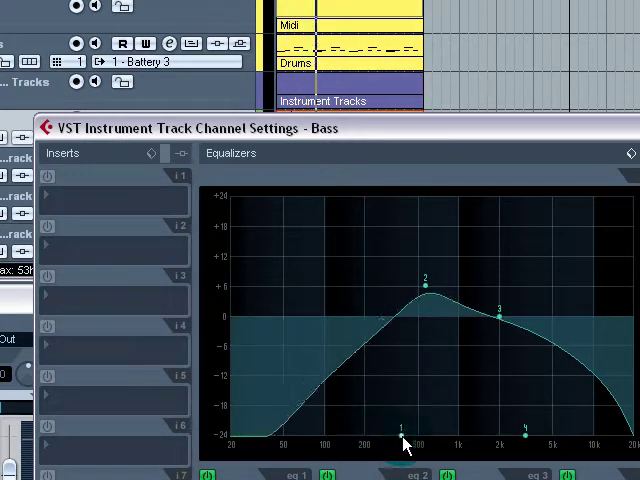
drag(400, 440, 360, 222)
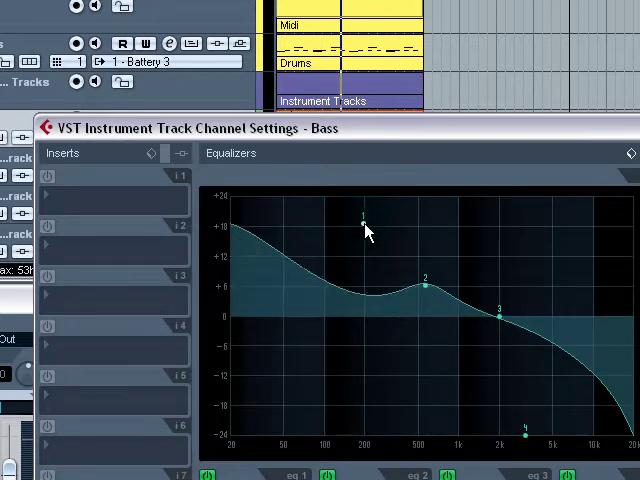
drag(360, 225, 245, 315)
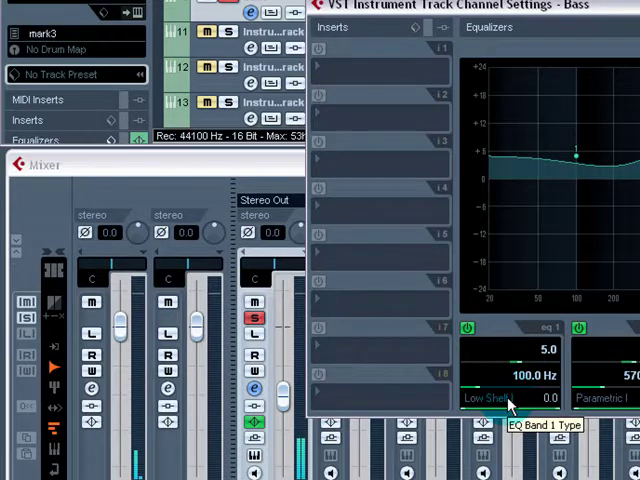
Change band 1 to Parametric I and make it a narrow boost near 98 Hz
click(505, 398)
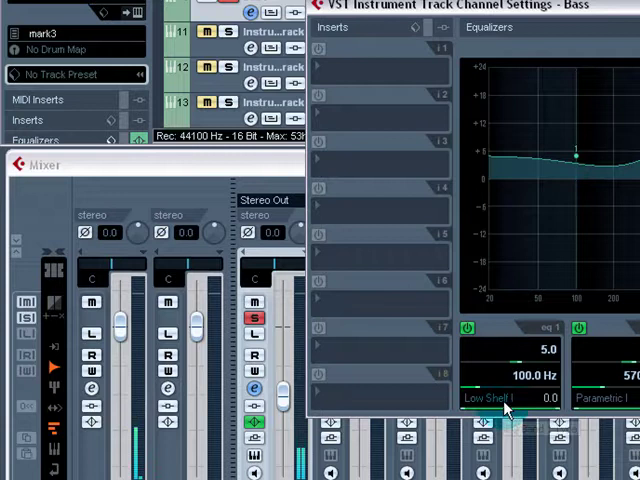
drag(573, 150, 573, 220)
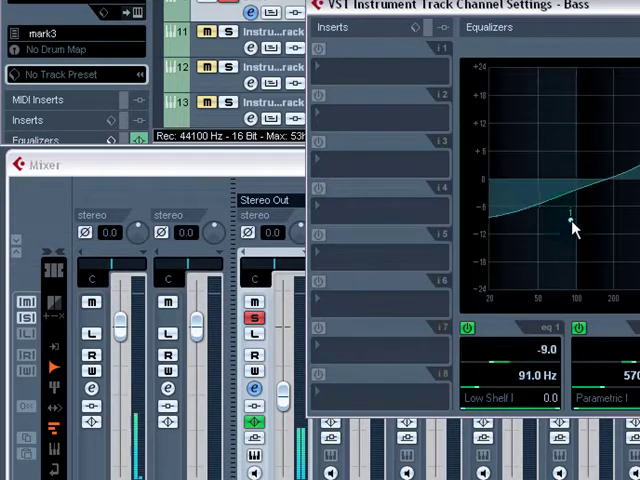
click(500, 398)
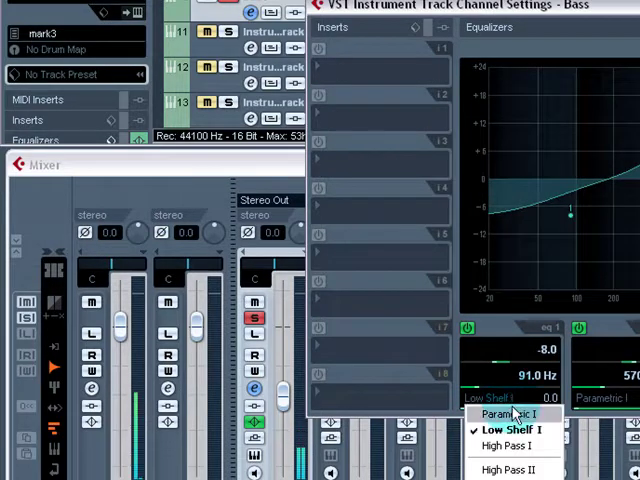
click(503, 414)
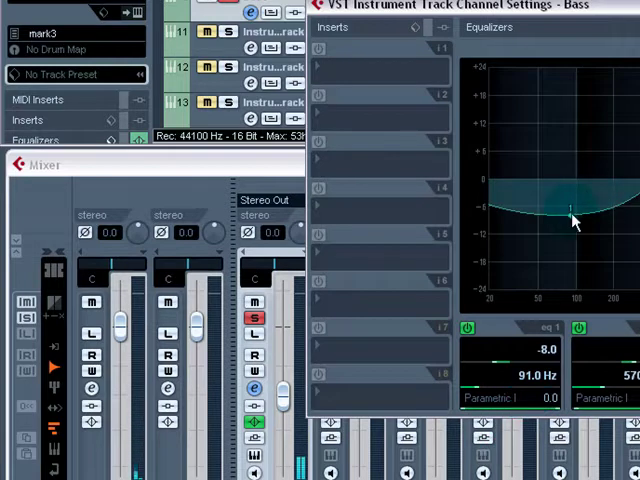
drag(570, 215, 582, 145)
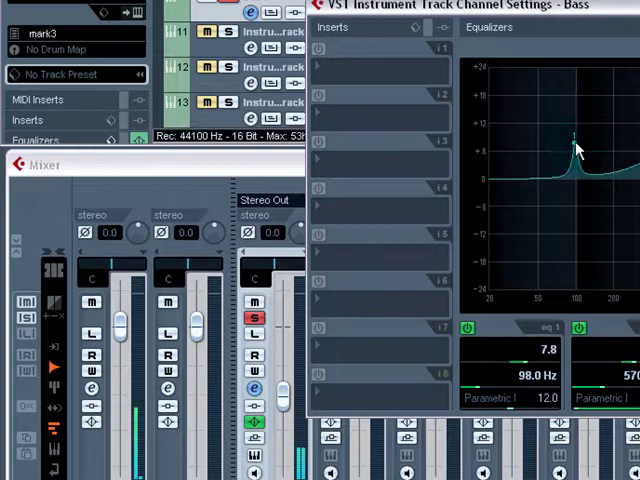
drag(575, 145, 520, 290)
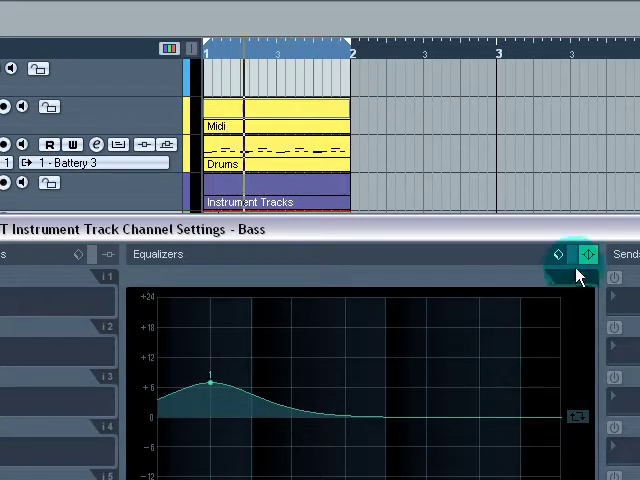
Bypass the Bass equalizer so its curve reads flat
click(583, 254)
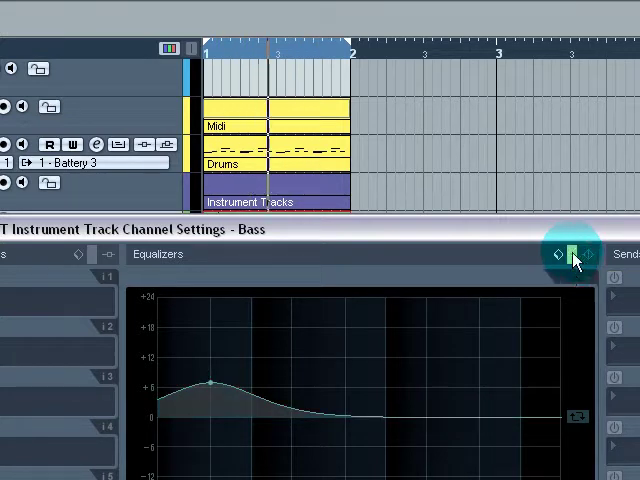
click(570, 254)
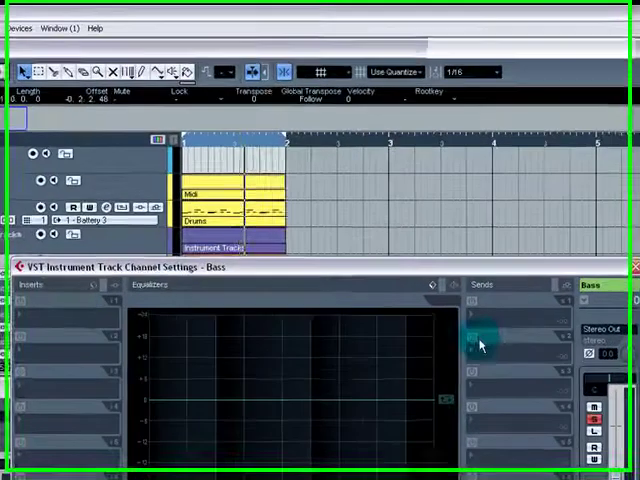
Load Distortion > Overdrive into the Bass track's first insert slot
click(40, 300)
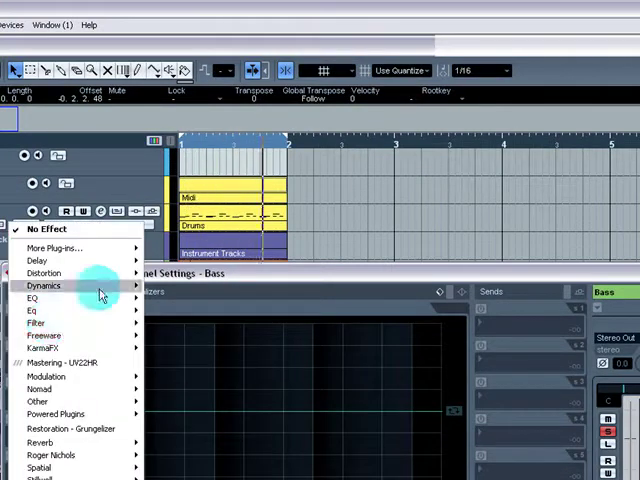
mouse_move(38, 323)
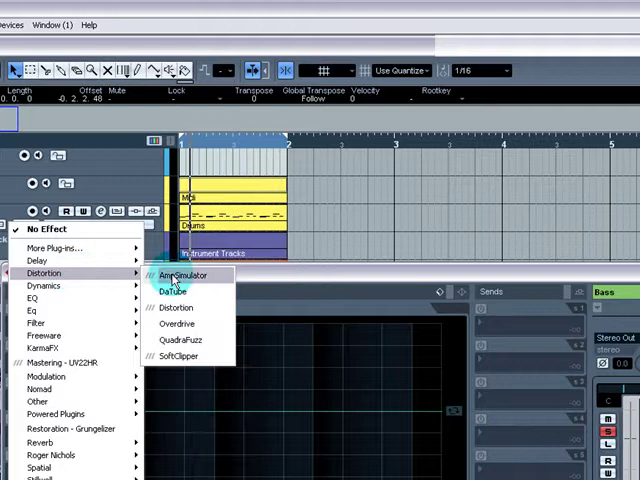
click(175, 323)
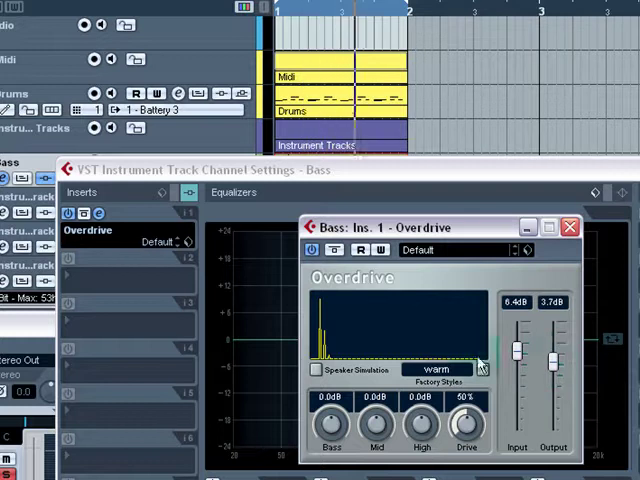
click(87, 230)
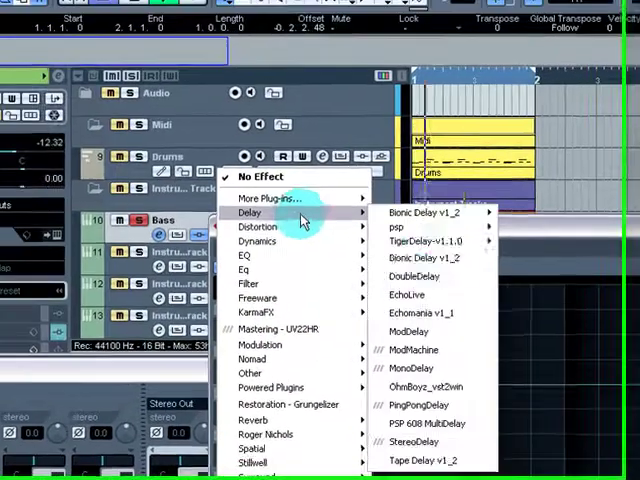
Load DoubleDelay into insert slot 2 and adjust its Mix slider
click(414, 276)
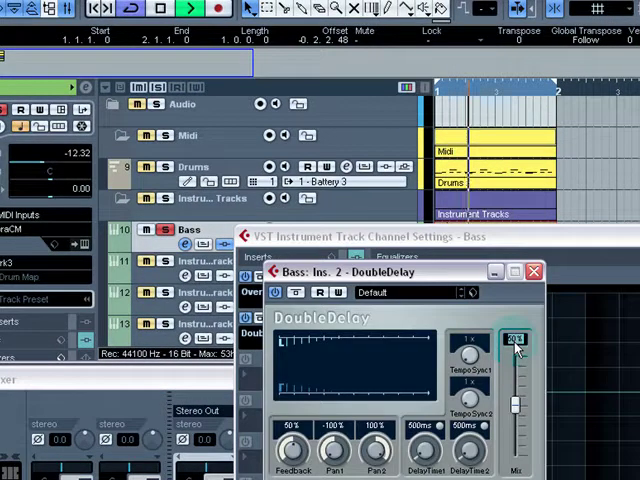
drag(513, 345, 513, 400)
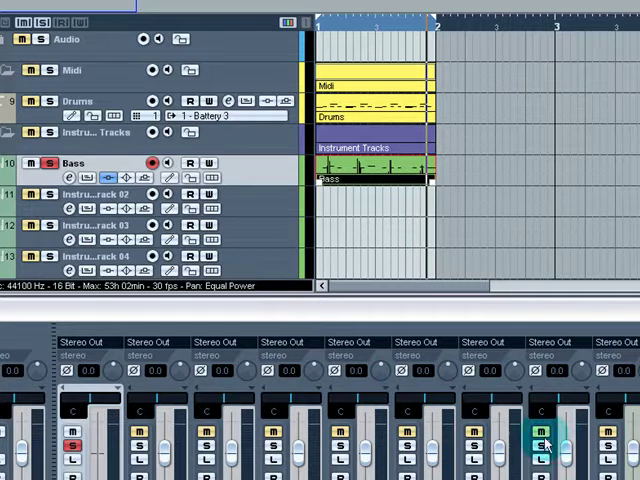
mouse_move(245, 230)
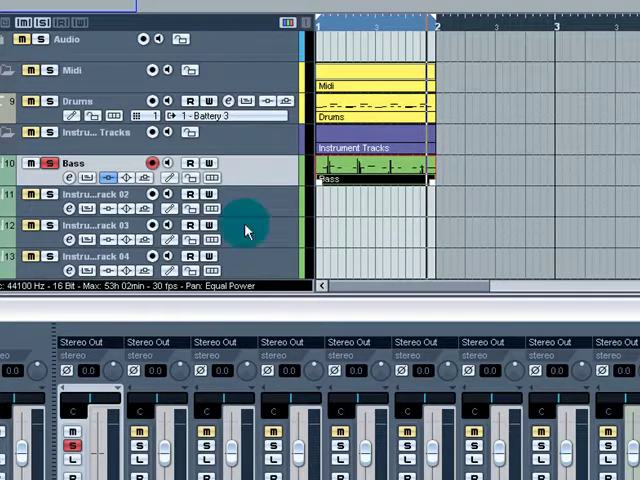